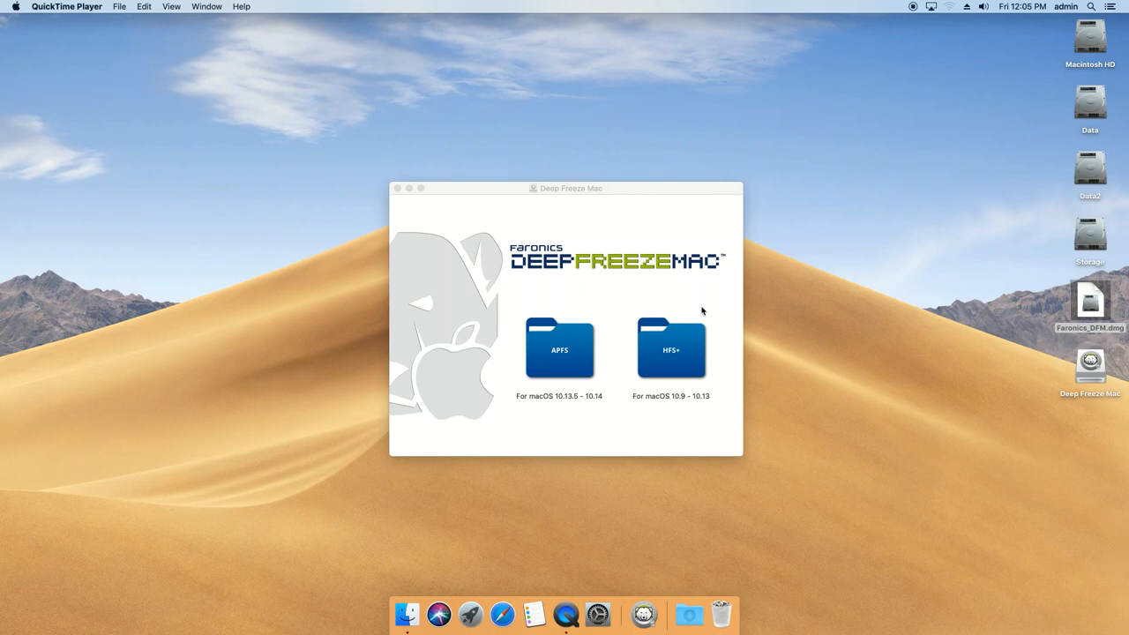
mouse_move(697, 307)
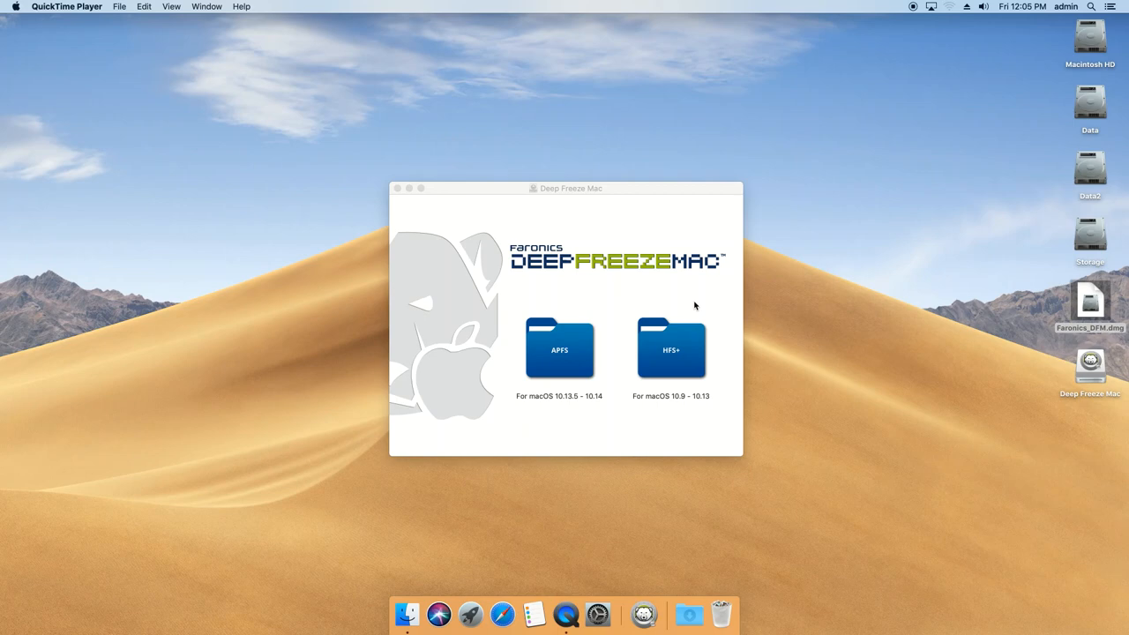
mouse_move(714, 307)
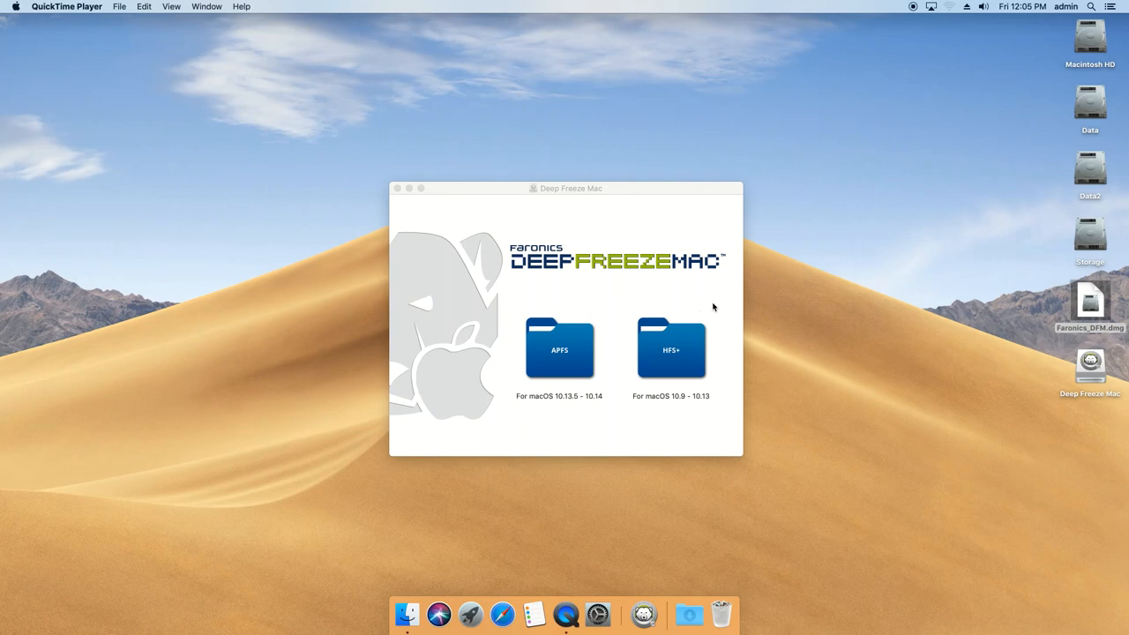
mouse_move(882, 374)
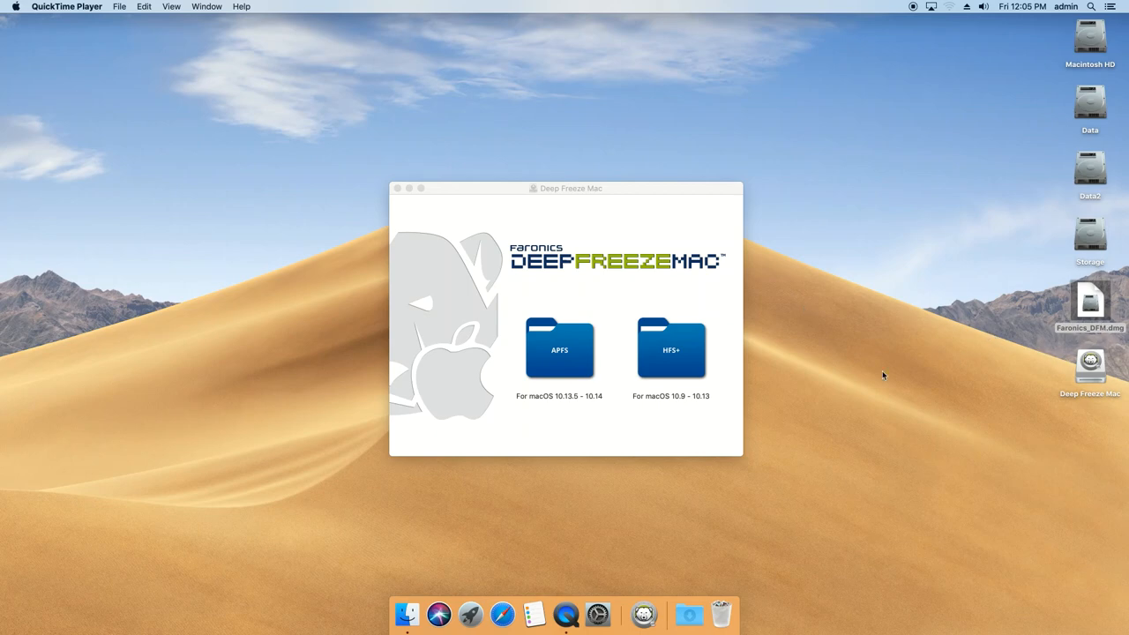
mouse_move(566, 370)
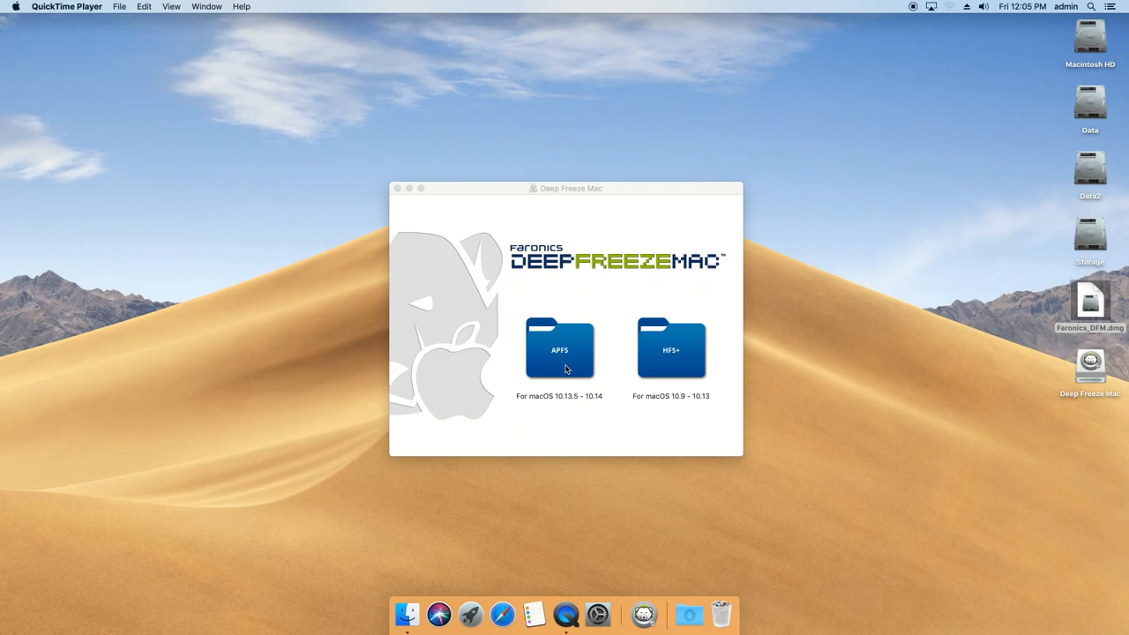
- Open the APFS installer folder and close the original Deep Freeze Mac disk window
double_click(559, 349)
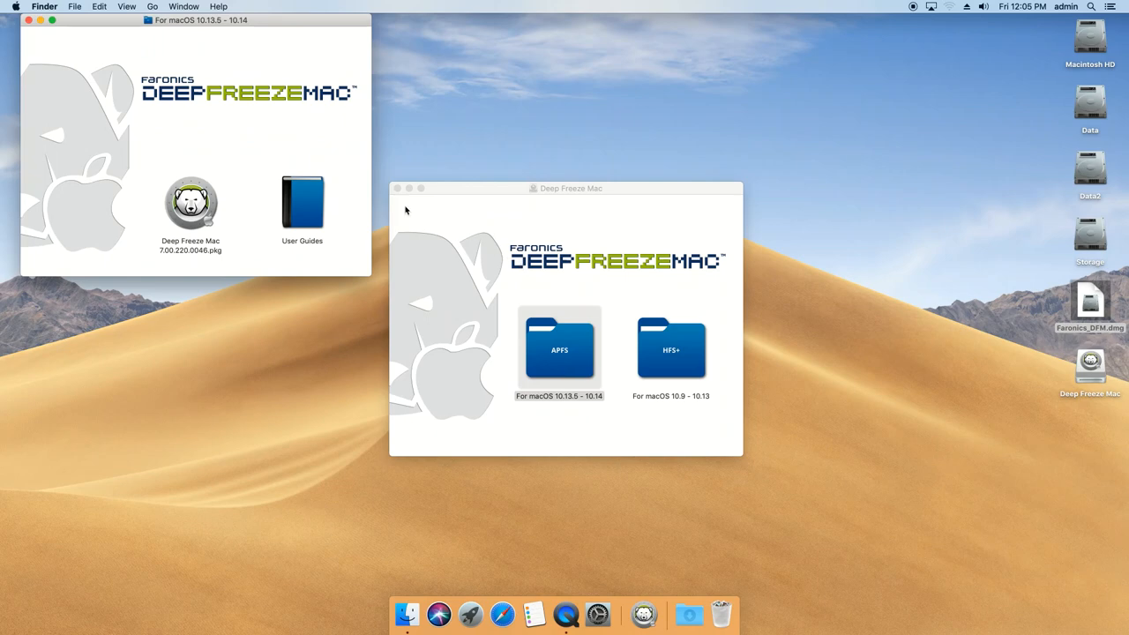
click(395, 187)
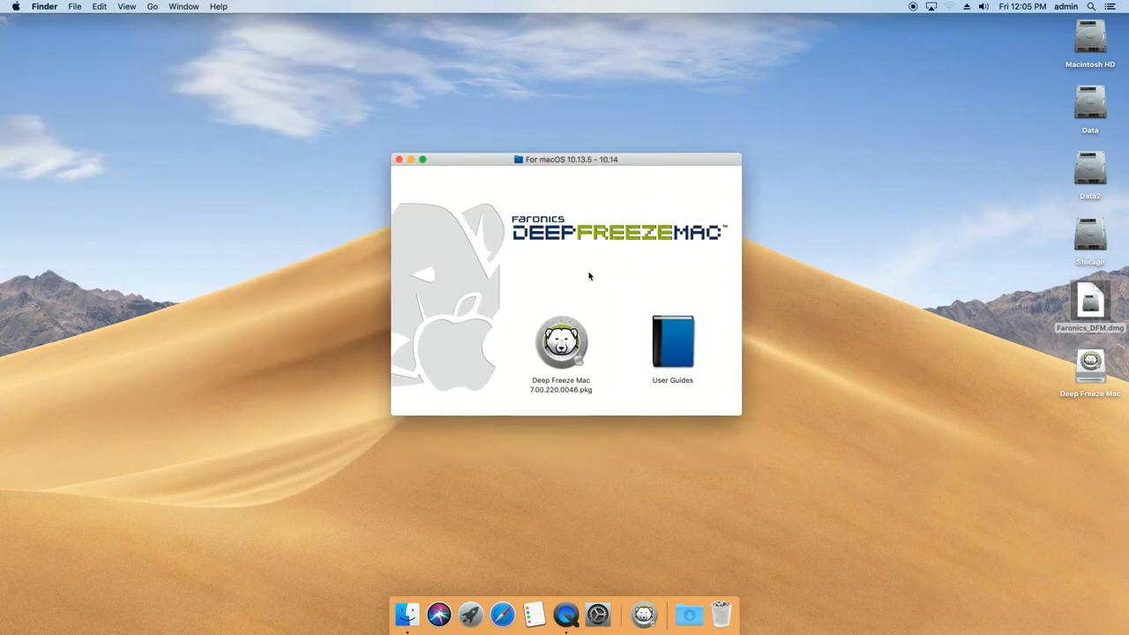
- Launch the Deep Freeze Mac .pkg and continue through Read Me and the license agreement
double_click(561, 342)
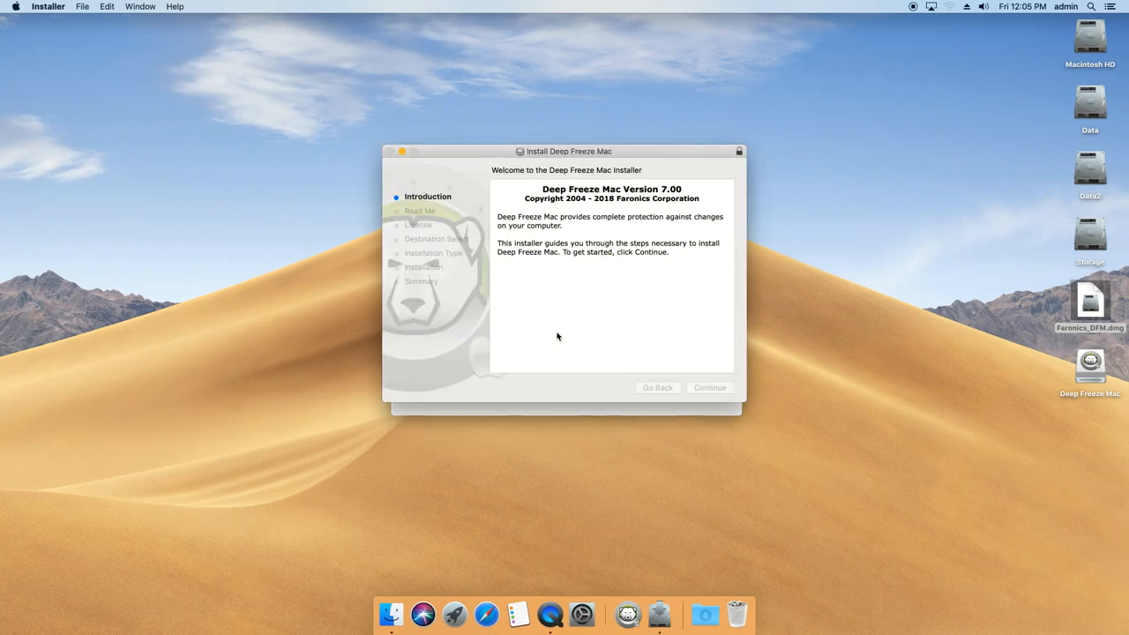
click(709, 388)
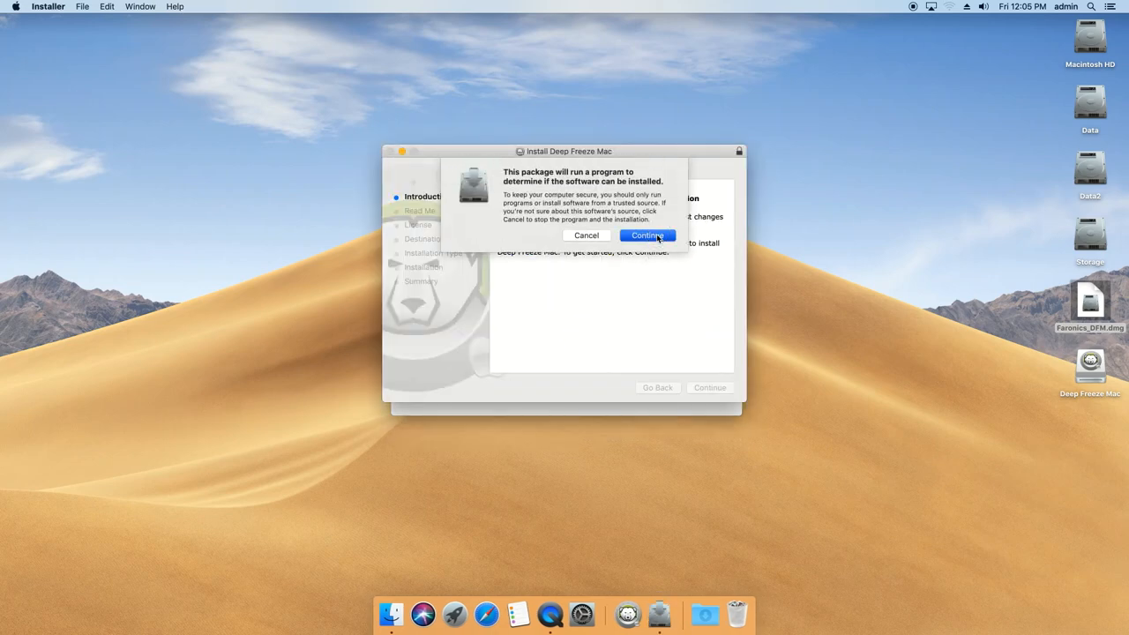
click(647, 237)
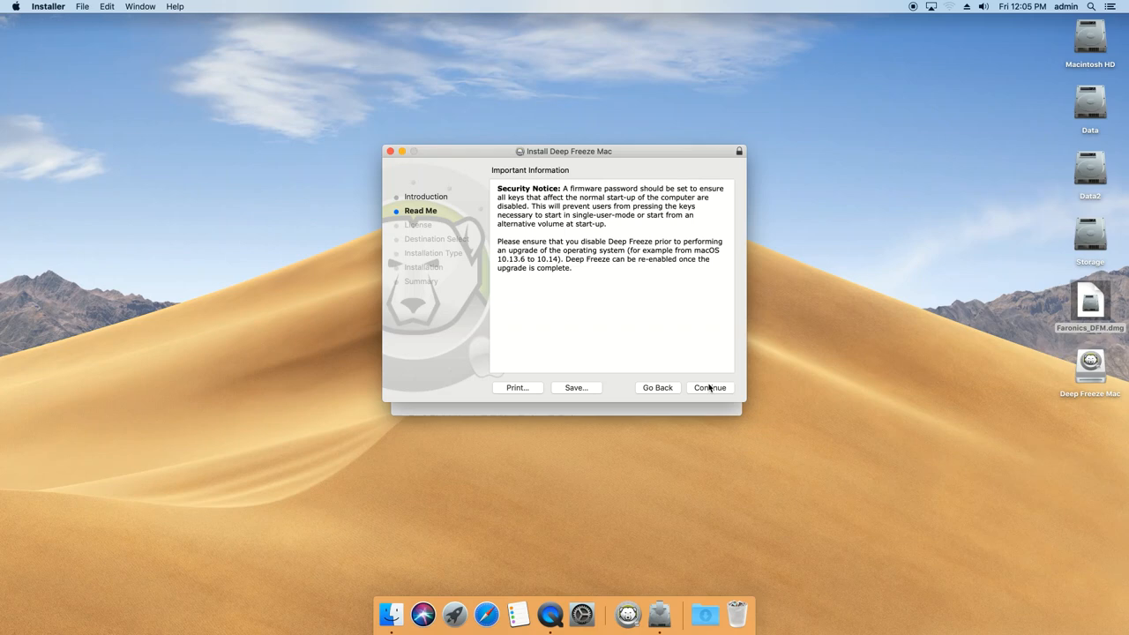
click(709, 388)
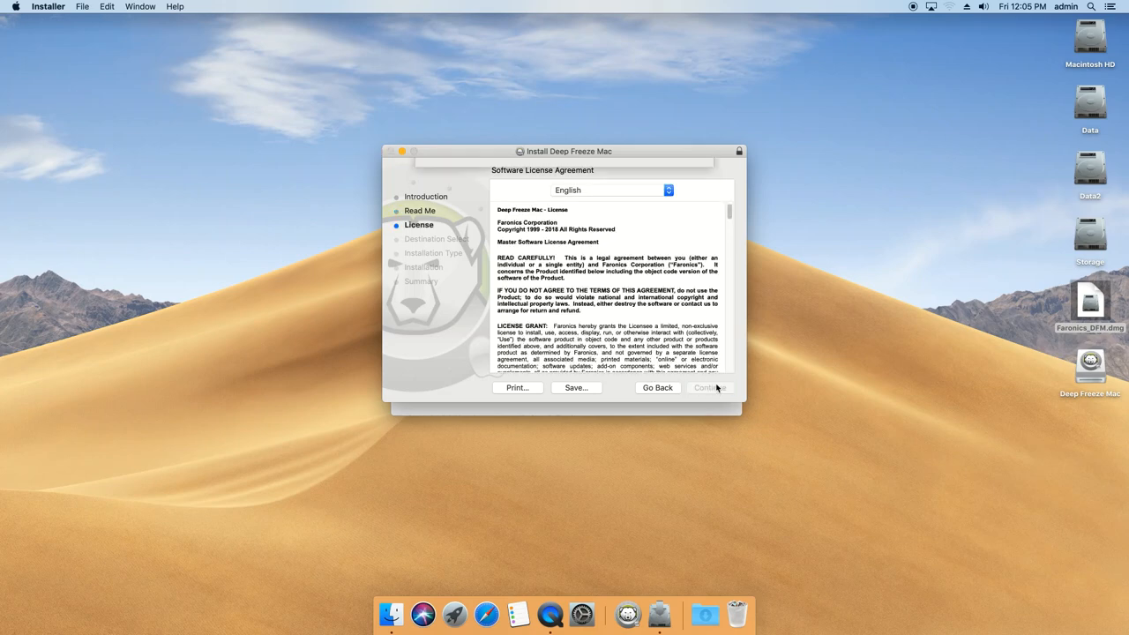
click(709, 388)
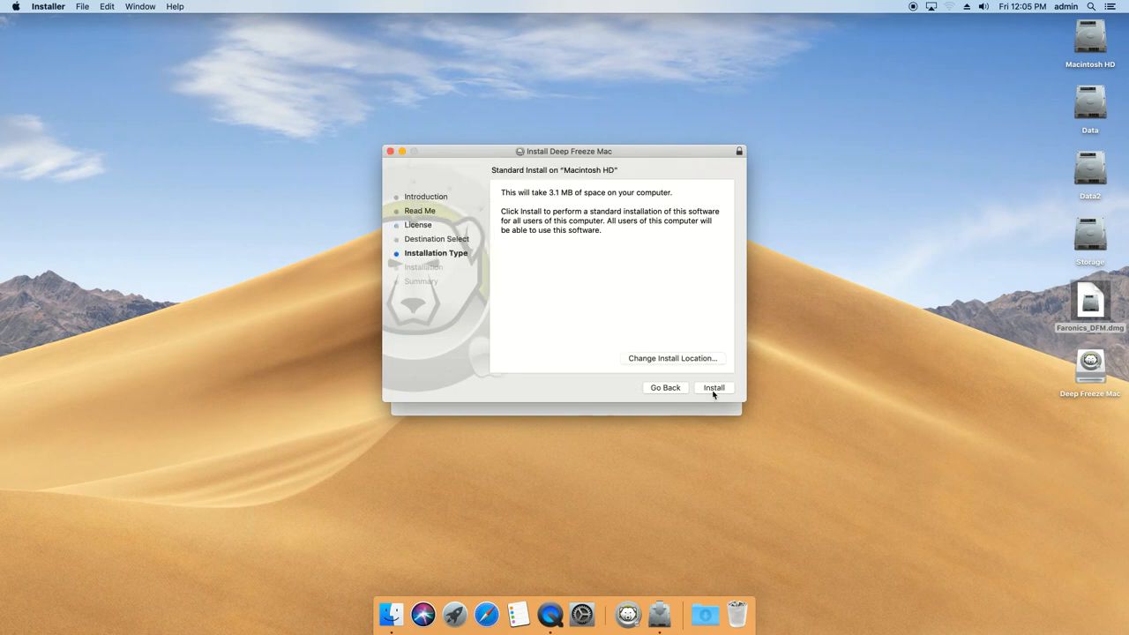
- Install on Macintosh HD with the administrator password and close the finished installer
click(712, 388)
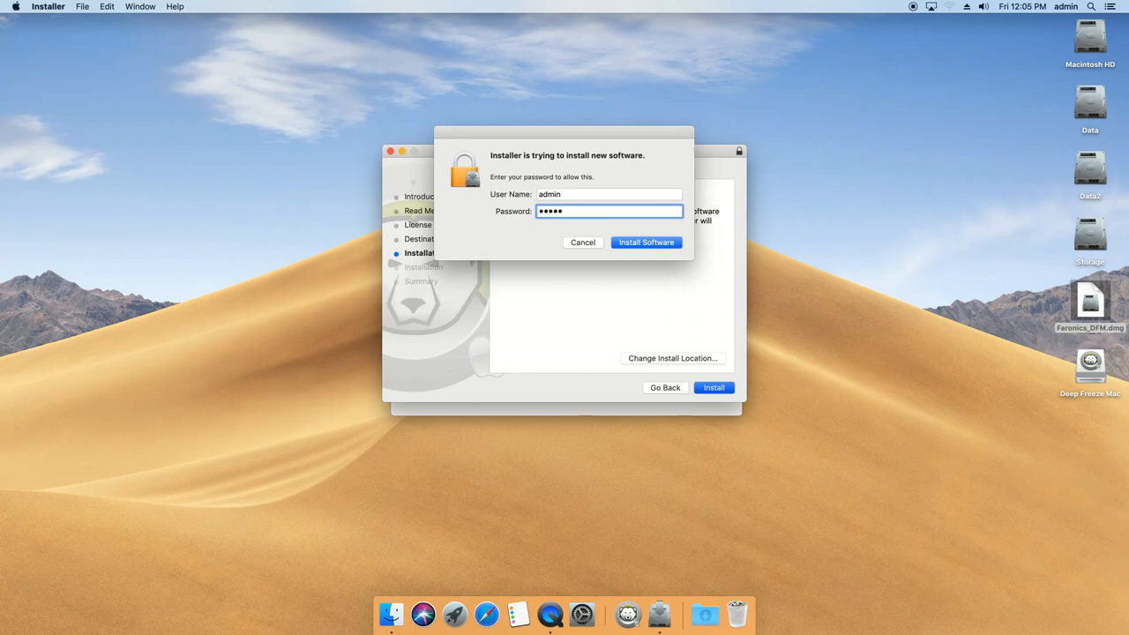
click(645, 242)
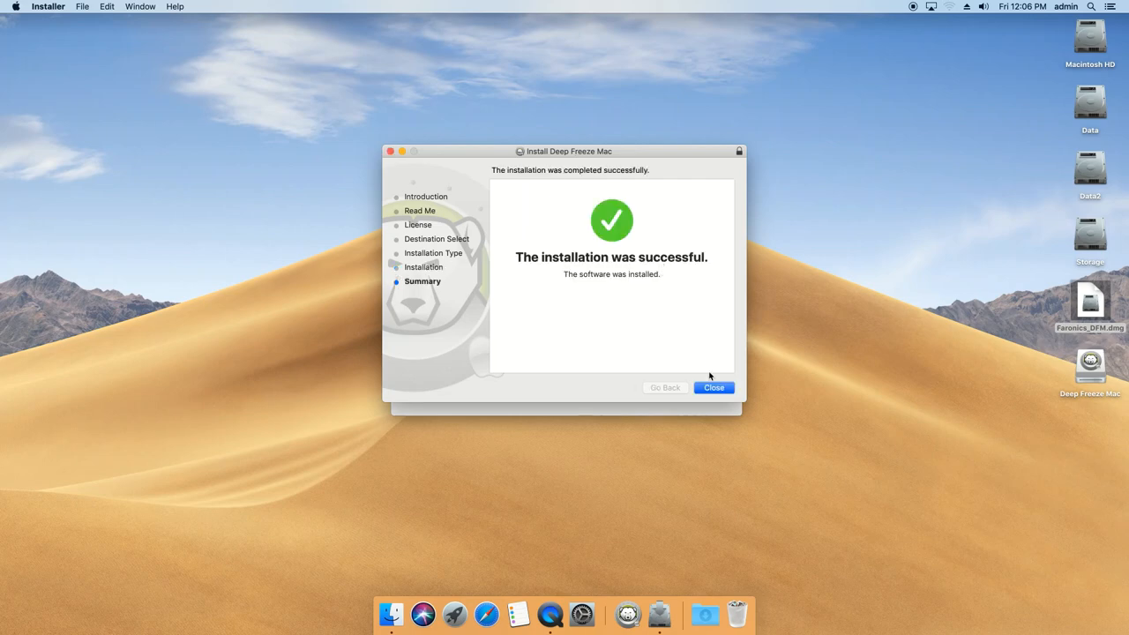
click(713, 388)
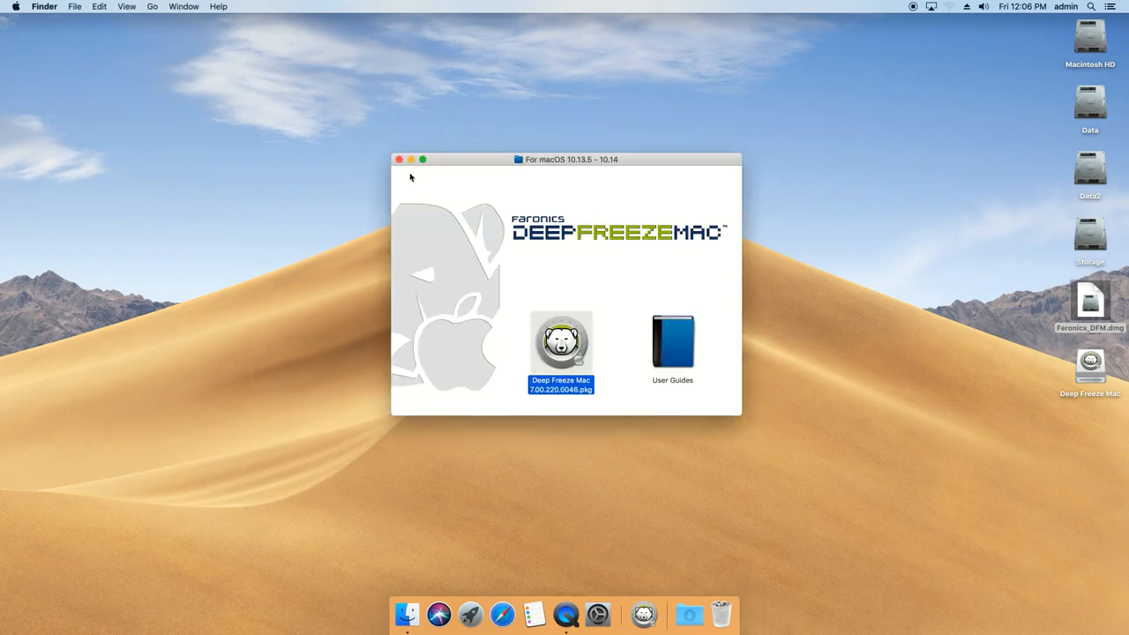
- Launch Deep Freeze Mac with the administrator login, showing Data, Data2 and Macintosh HD thawed
click(399, 158)
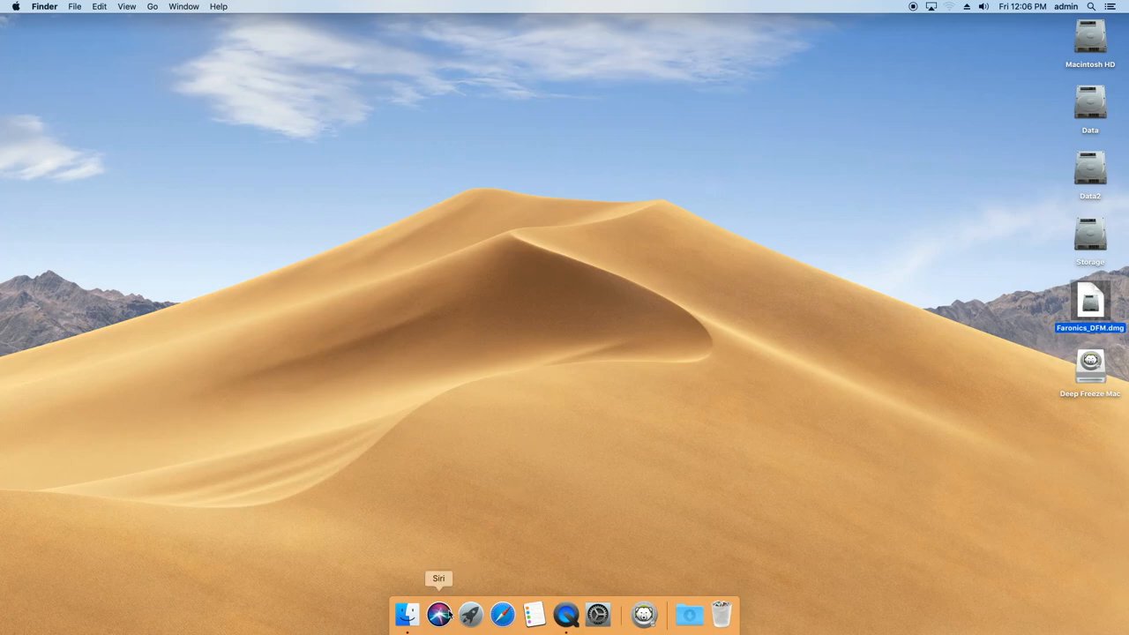
click(596, 613)
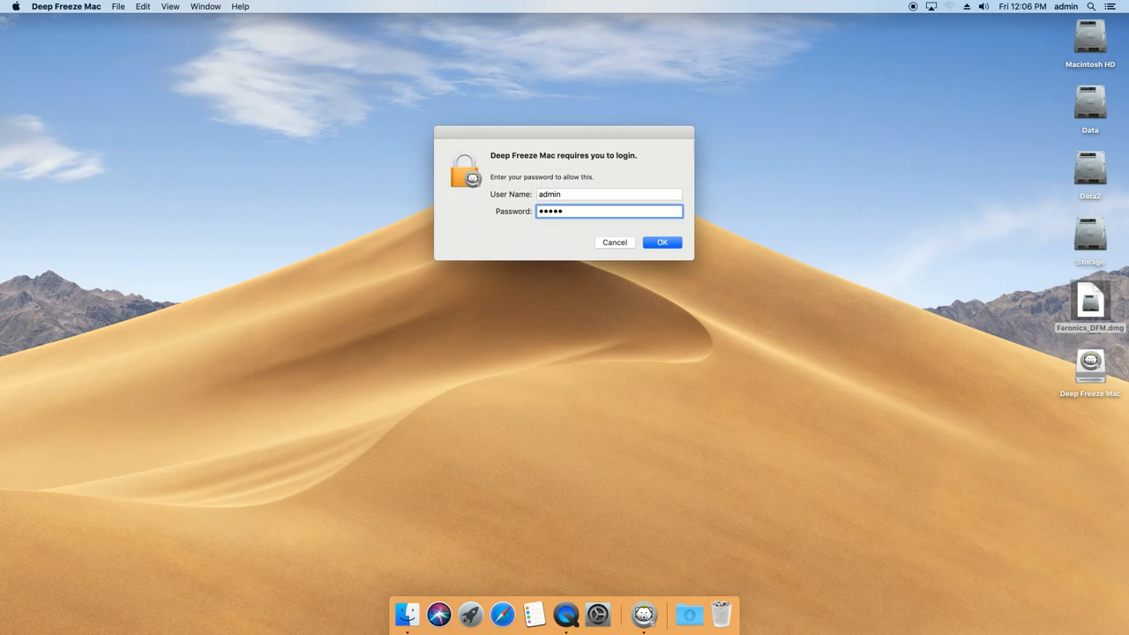
click(661, 241)
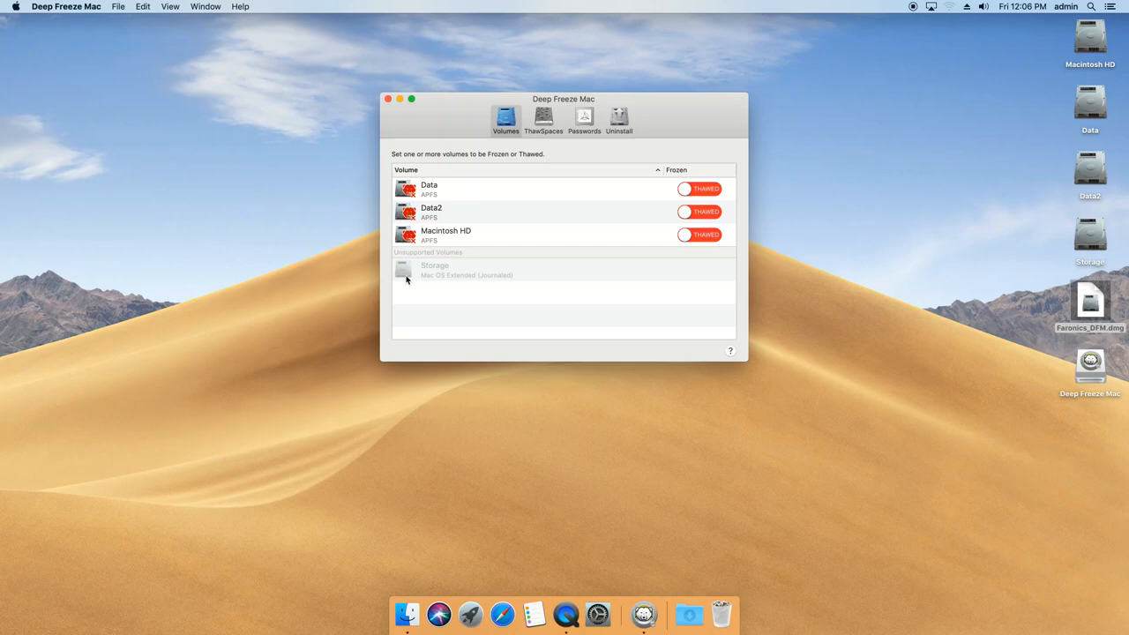
mouse_move(600, 287)
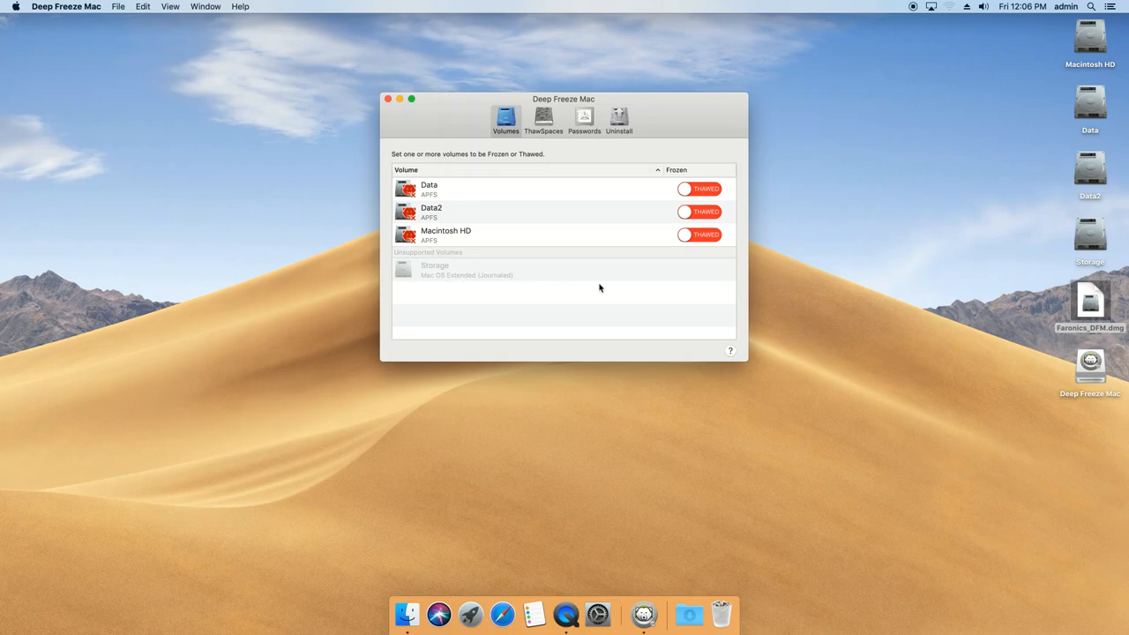
mouse_move(402, 257)
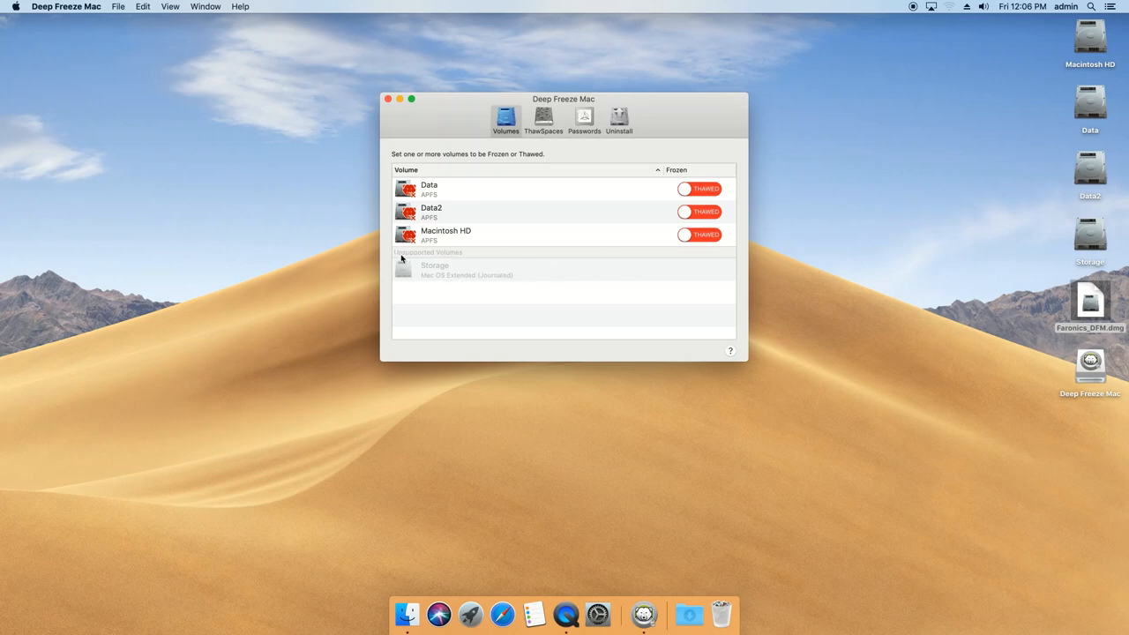
mouse_move(441, 216)
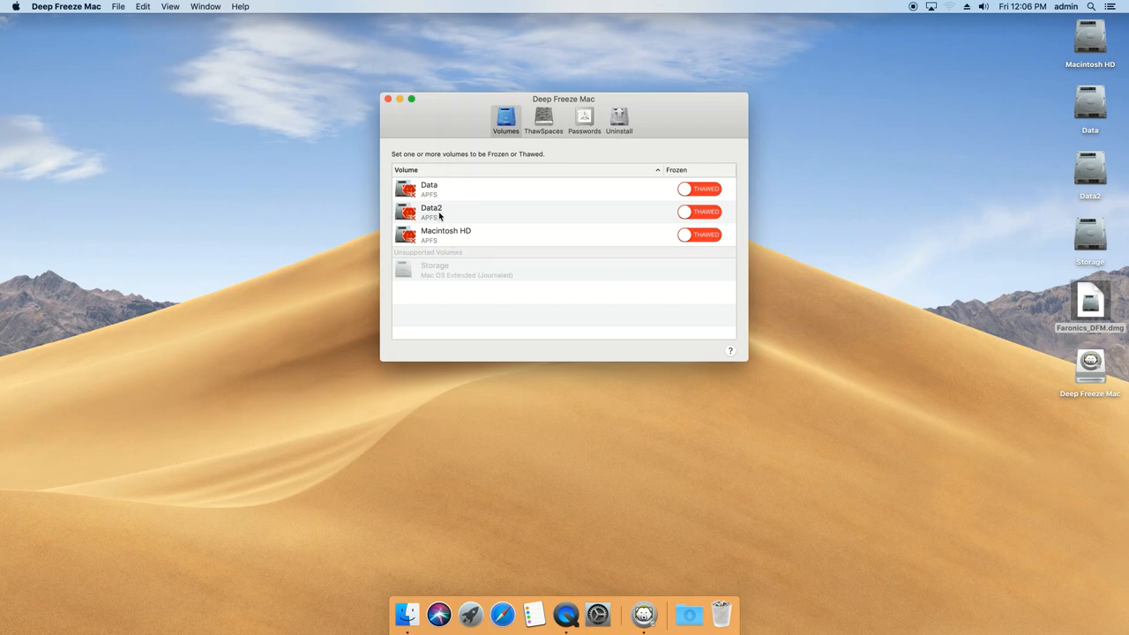
mouse_move(434, 237)
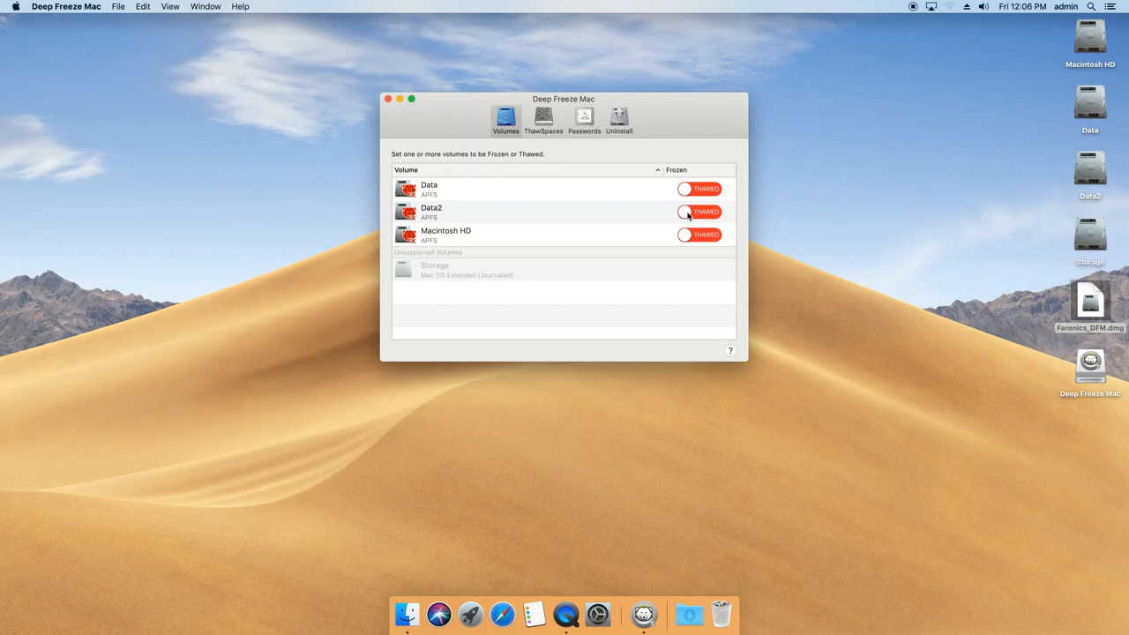
- Switch Data2 to Frozen and authorise it with the administrator password
click(689, 211)
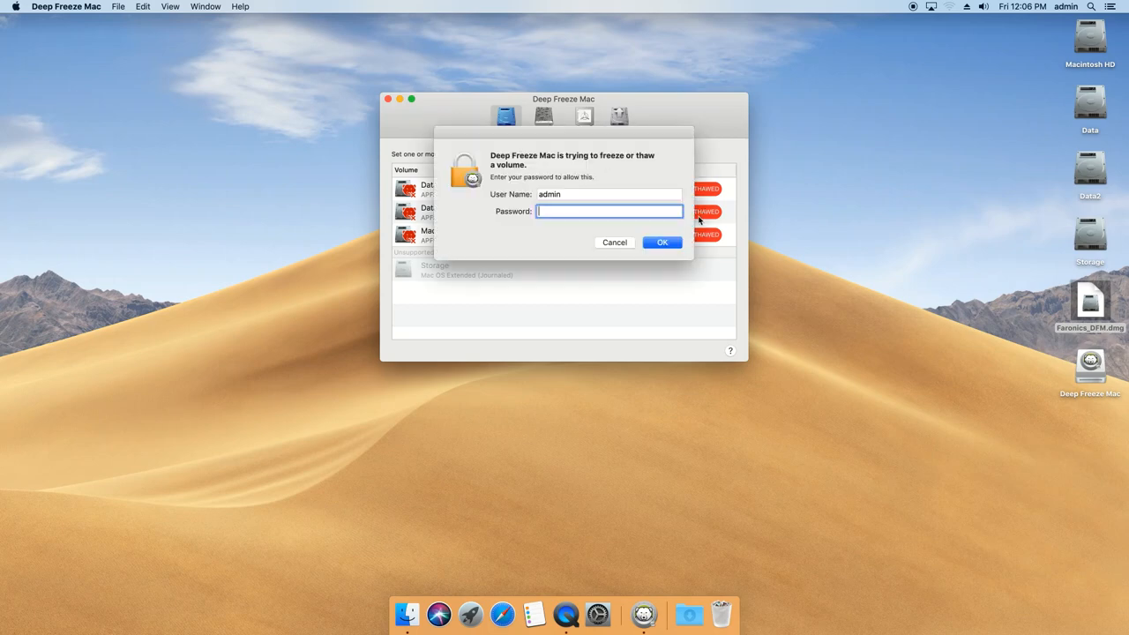
text(••)
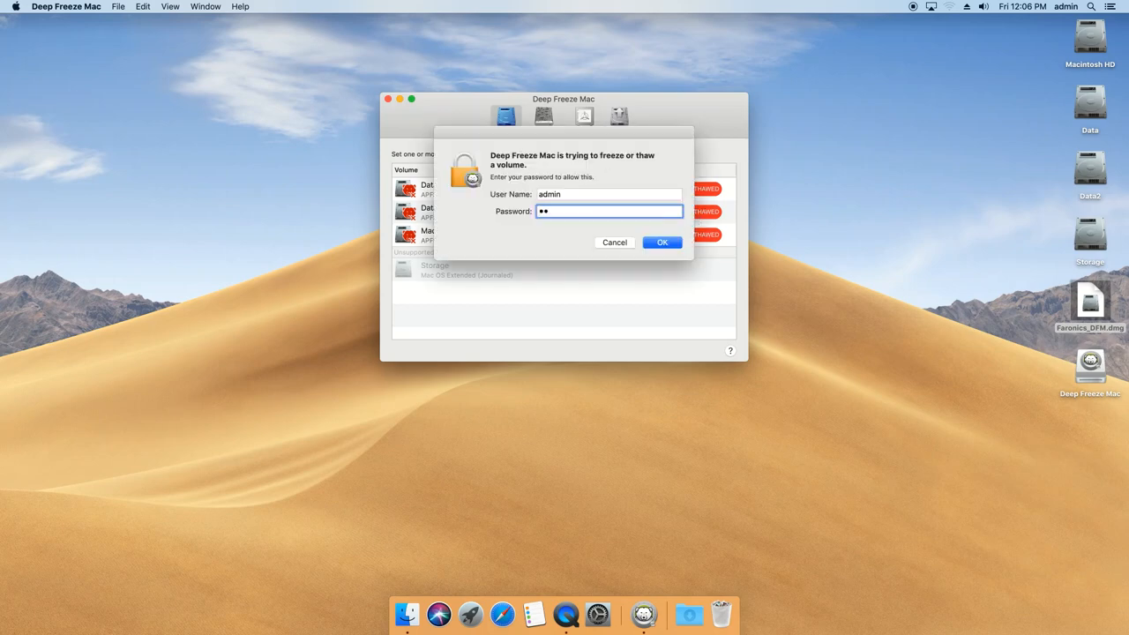
text(••)
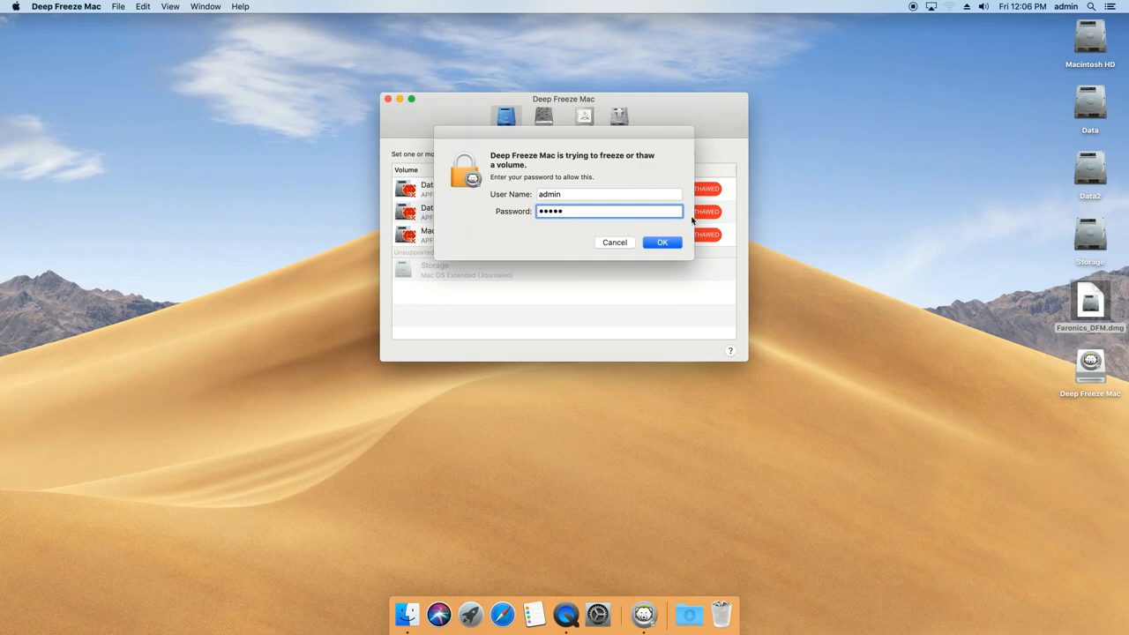
click(661, 242)
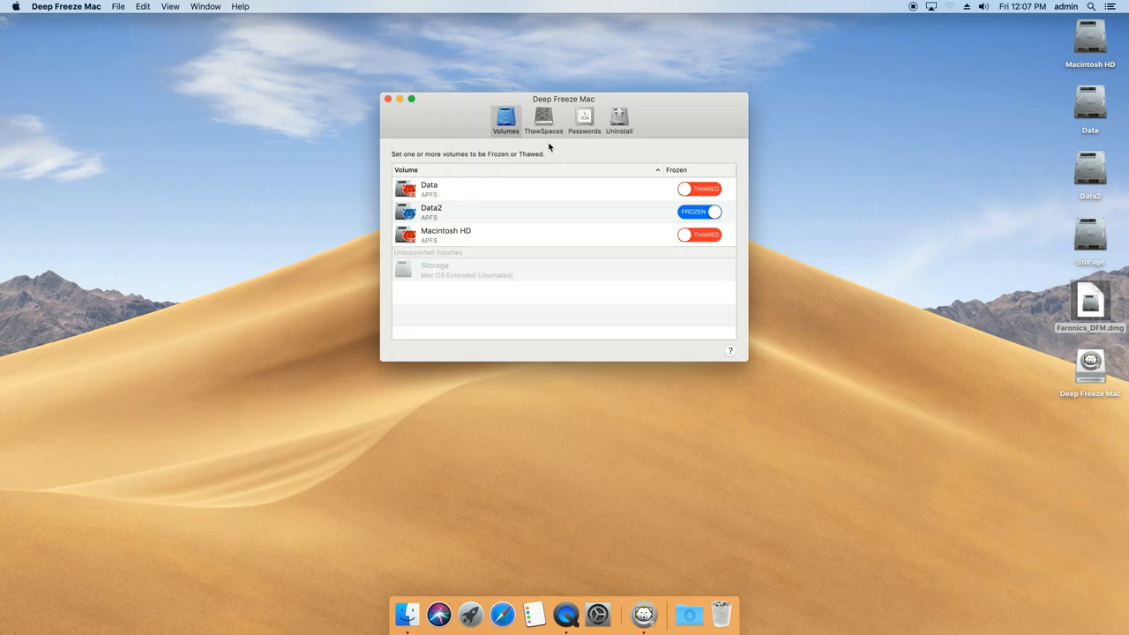
- Add a Global ThawSpace named THAWSPACE, authorise it and dismiss the creation results
click(543, 116)
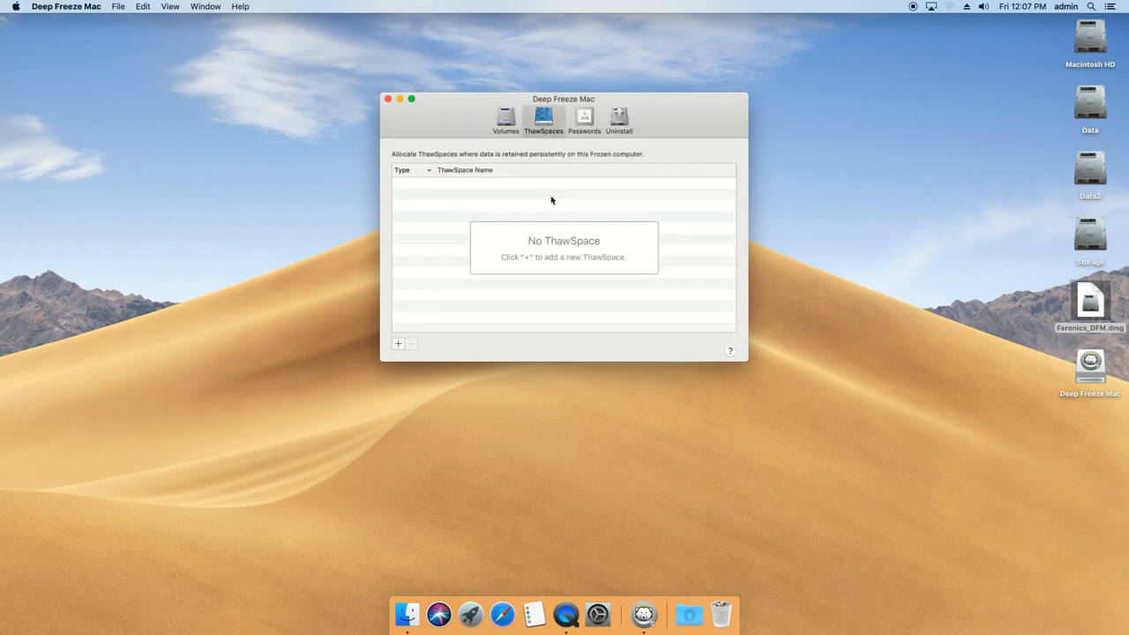
click(399, 342)
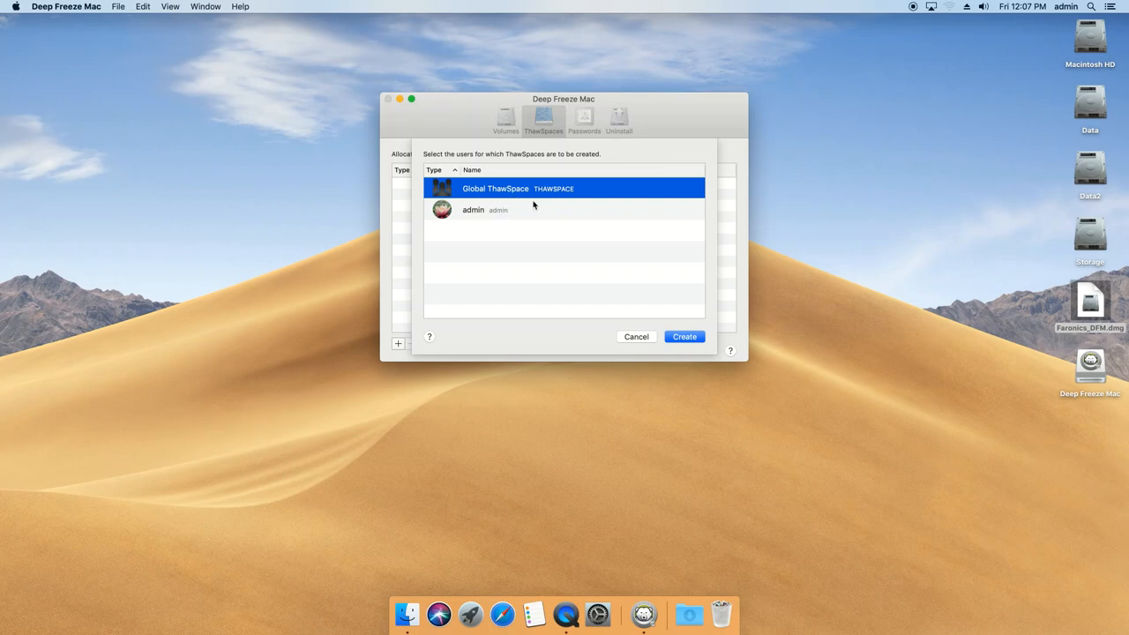
mouse_move(687, 332)
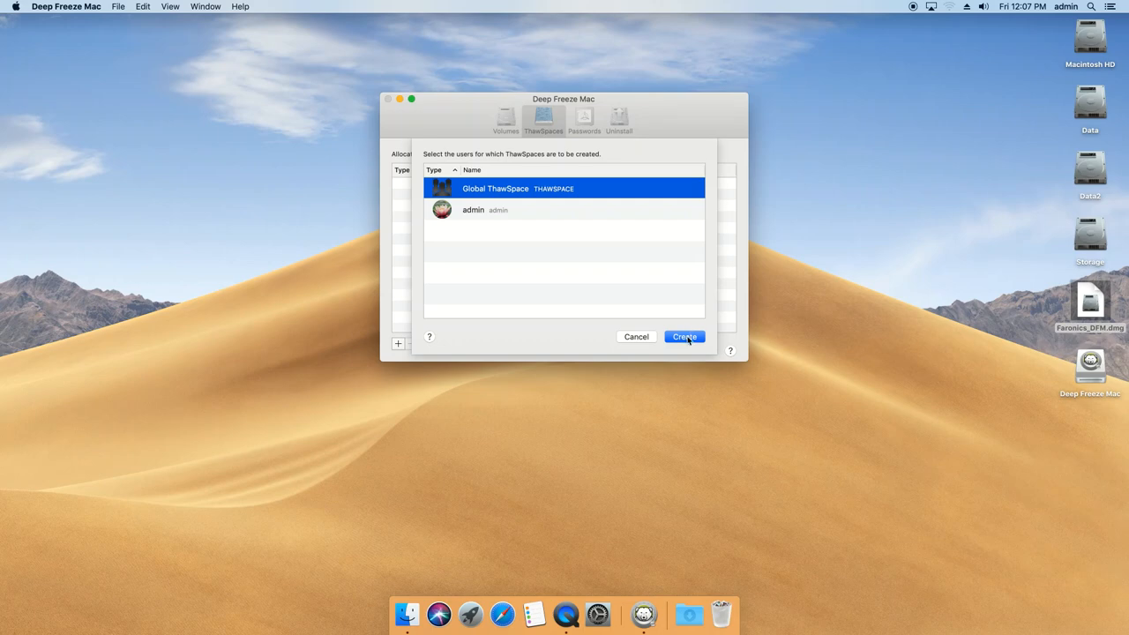
click(684, 337)
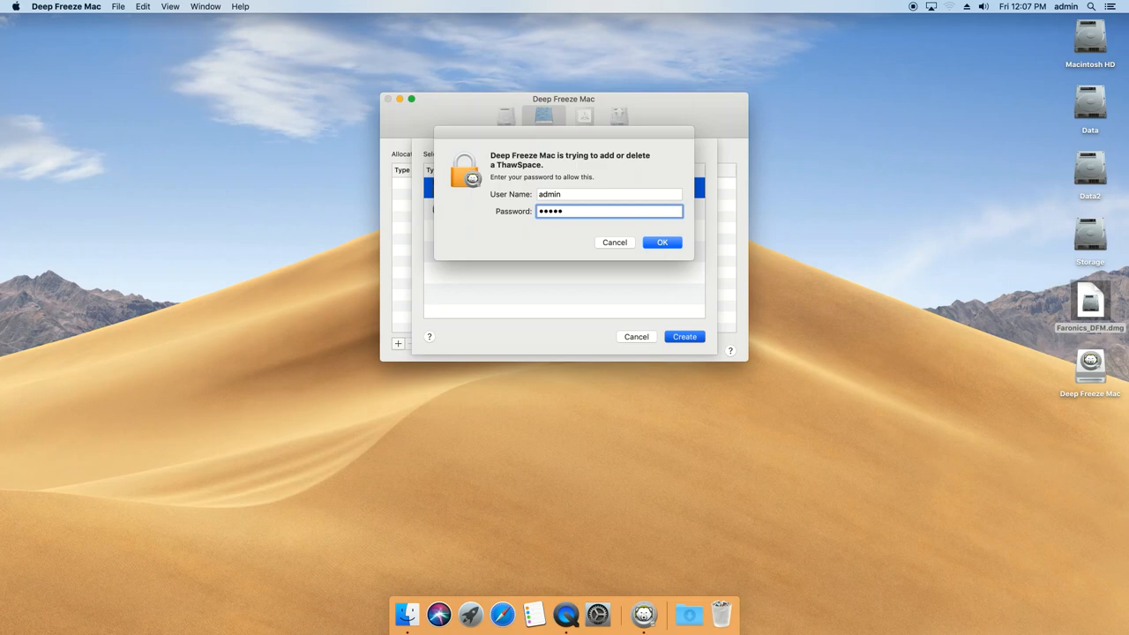
click(661, 241)
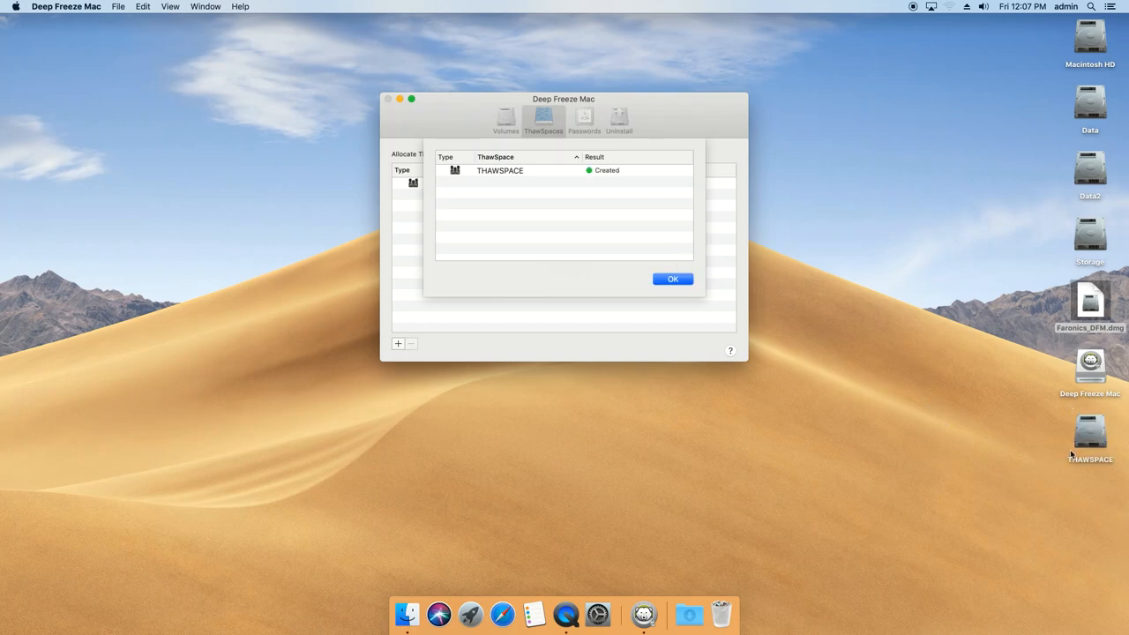
click(671, 279)
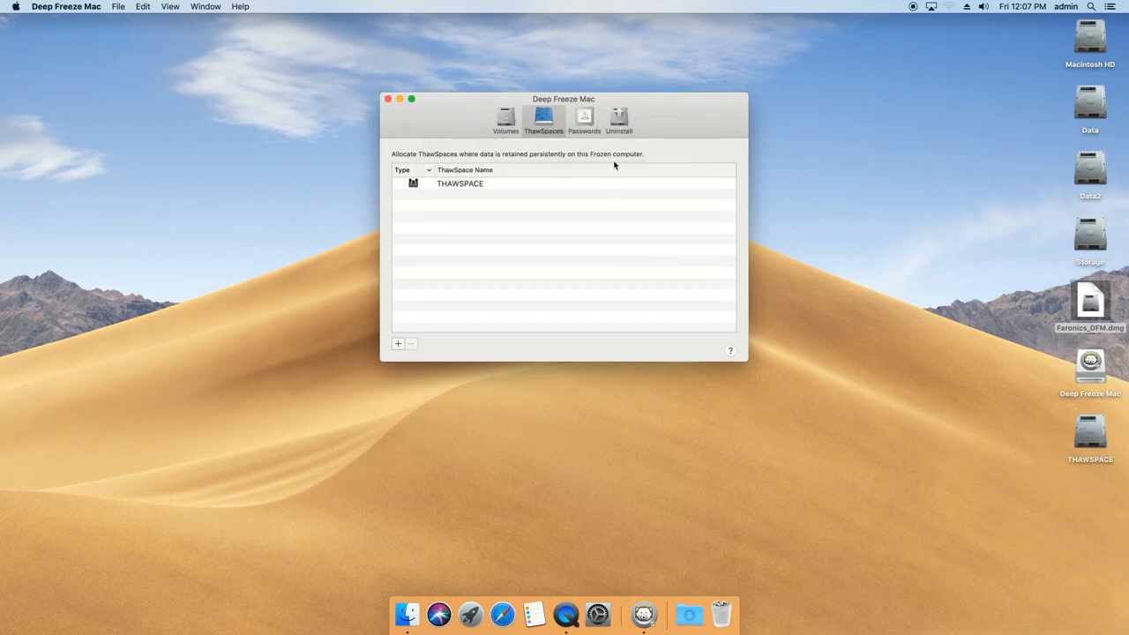
- Enable Deep Freeze Password protection in the Passwords section and acknowledge the notice
click(584, 120)
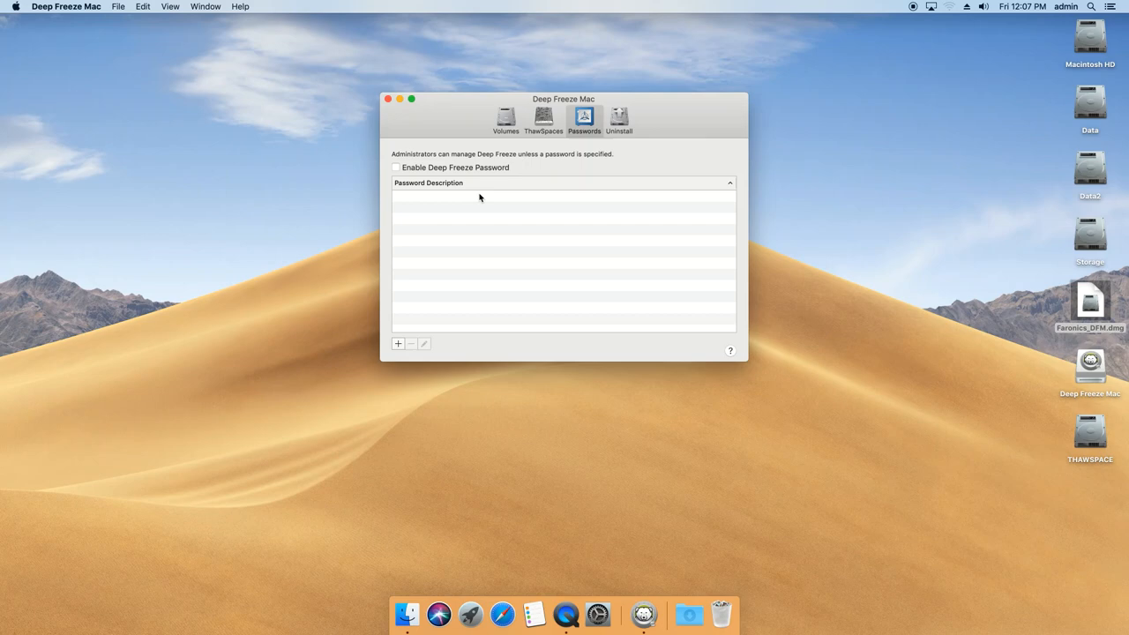
click(395, 168)
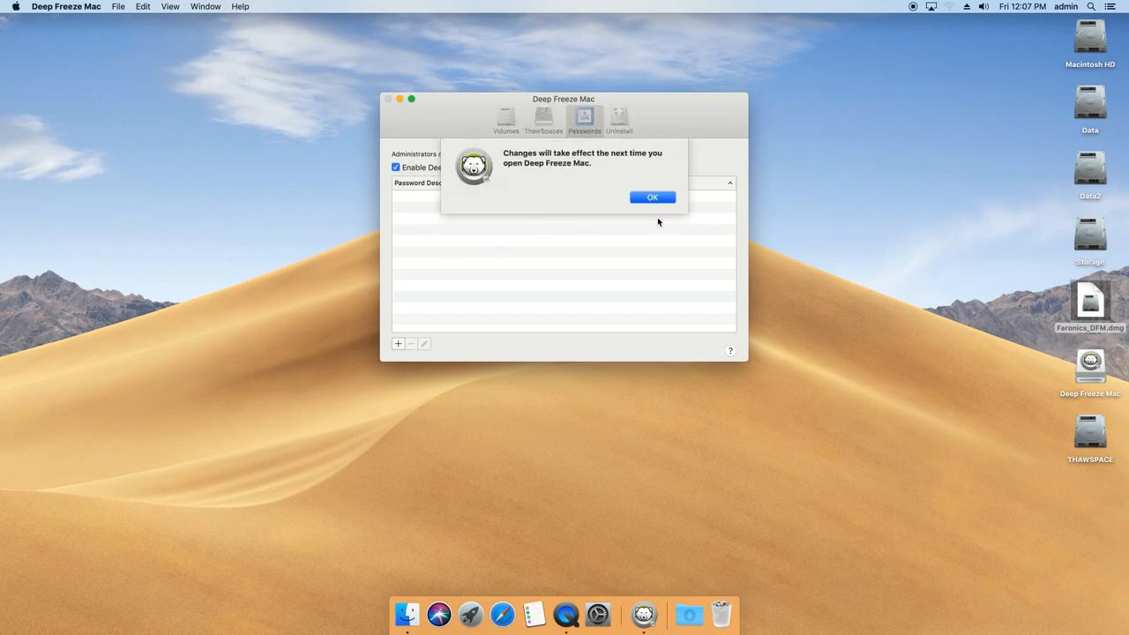
click(652, 197)
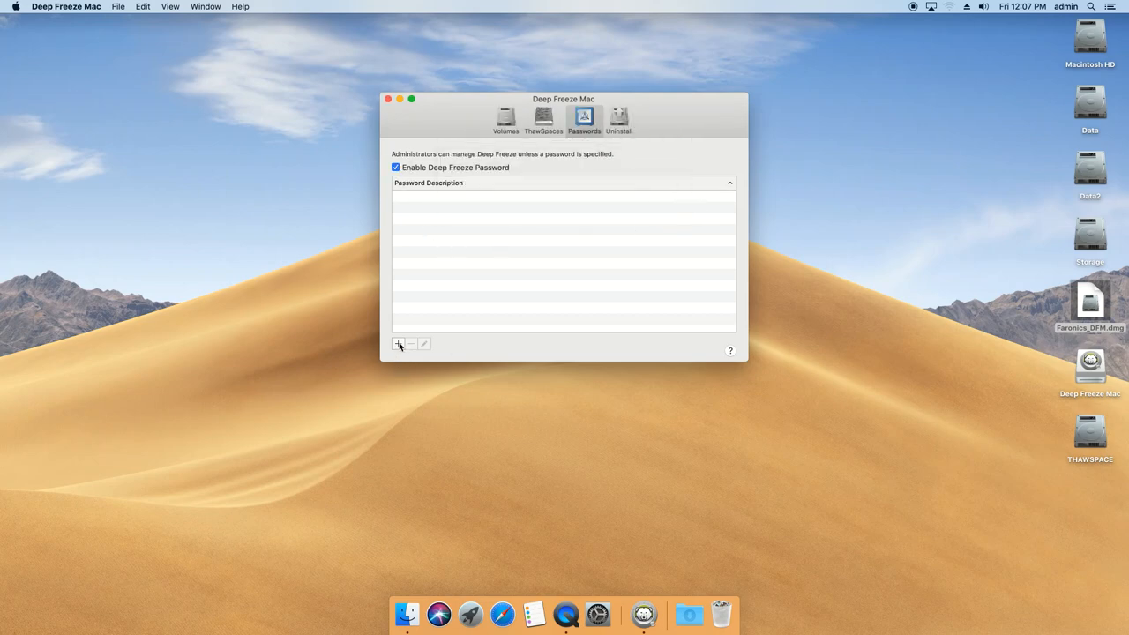
- Add a Deep Freeze password described as DFAdmin and authorise it with admin credentials
click(399, 344)
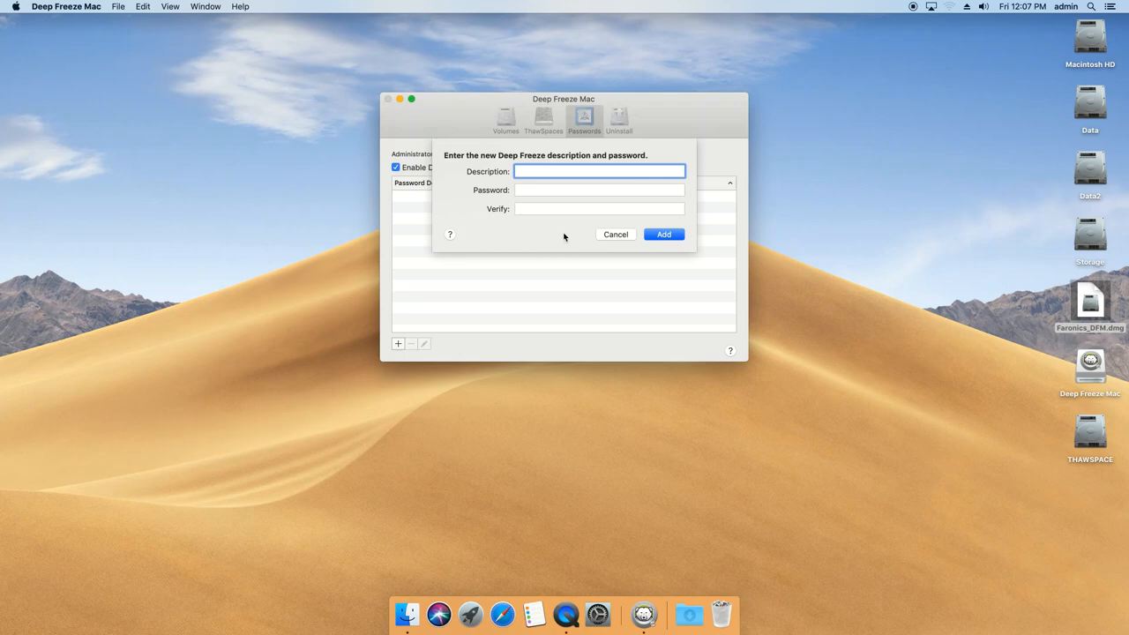
text(DFAdmin)
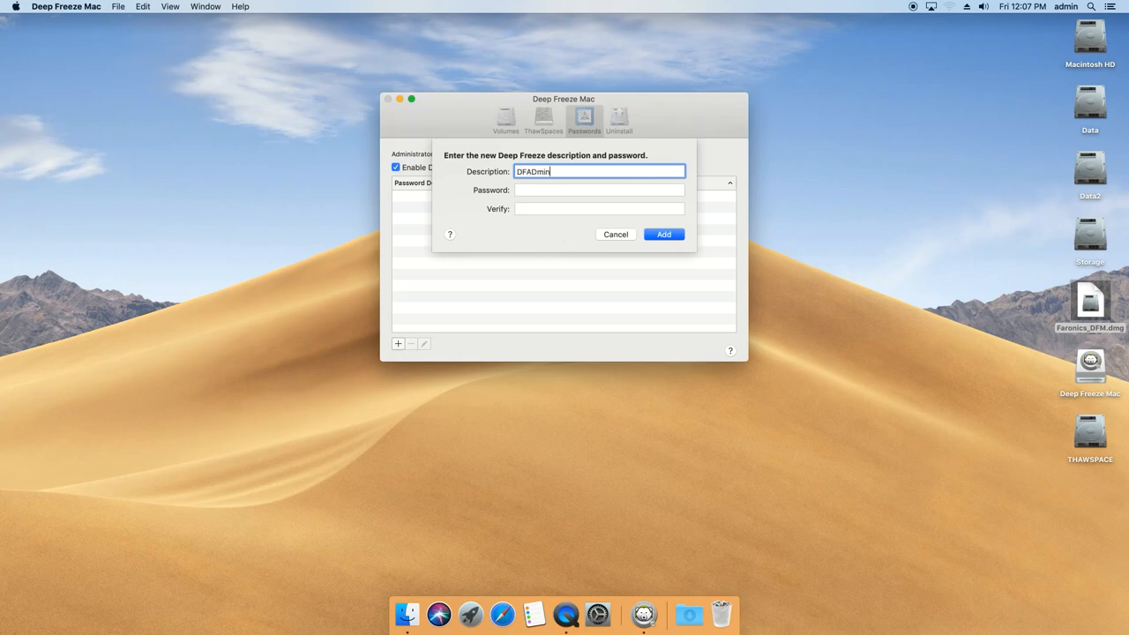
click(600, 190)
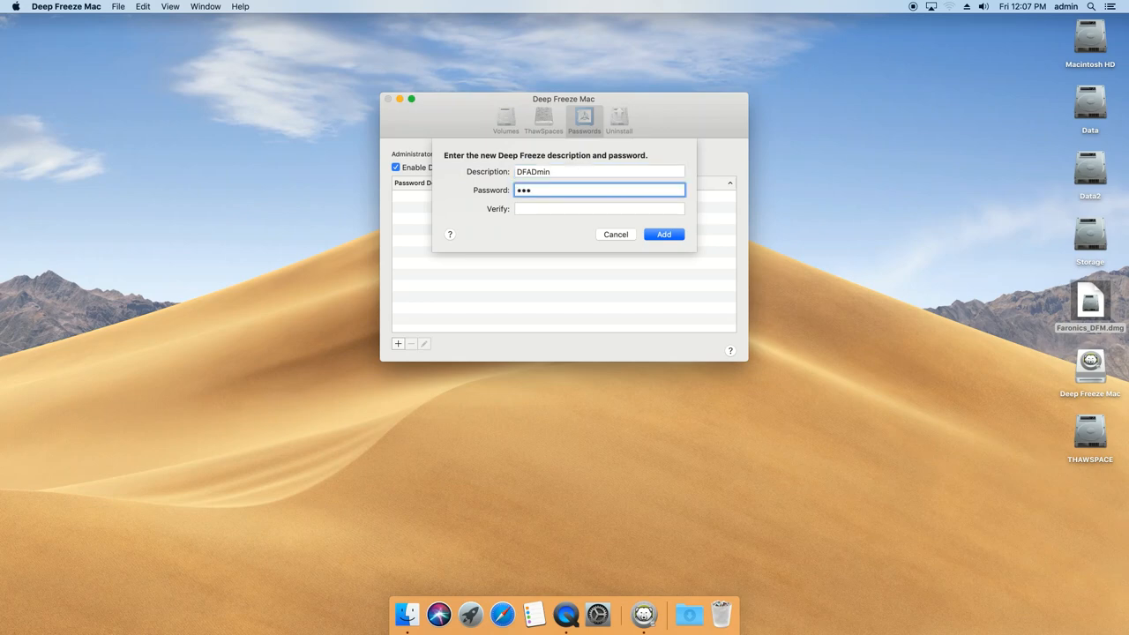
text(•••••)
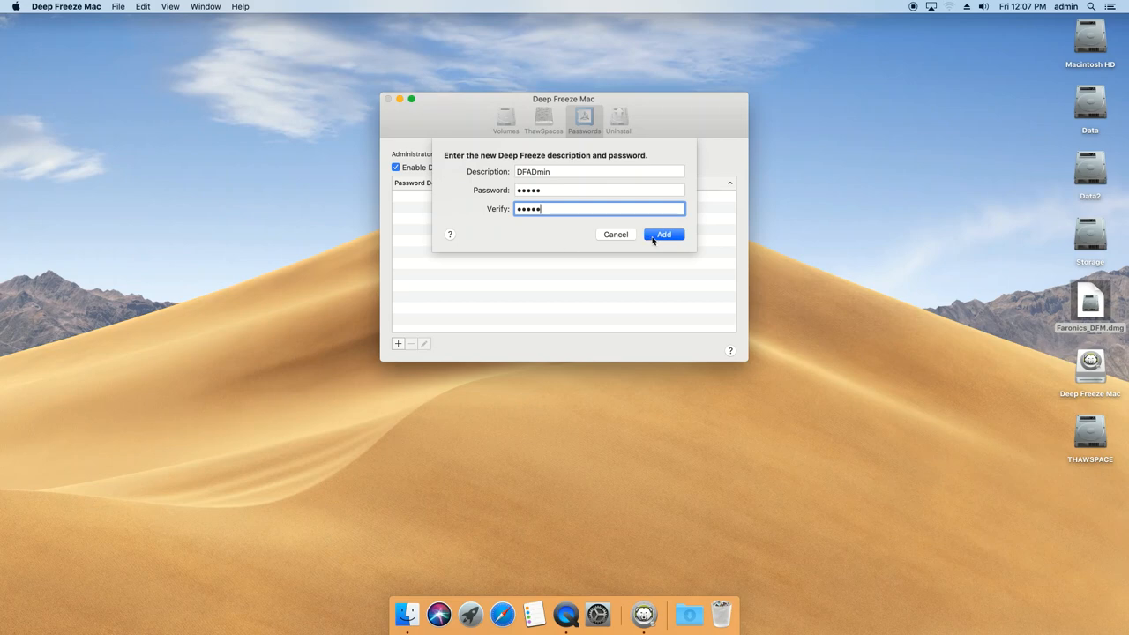
click(663, 233)
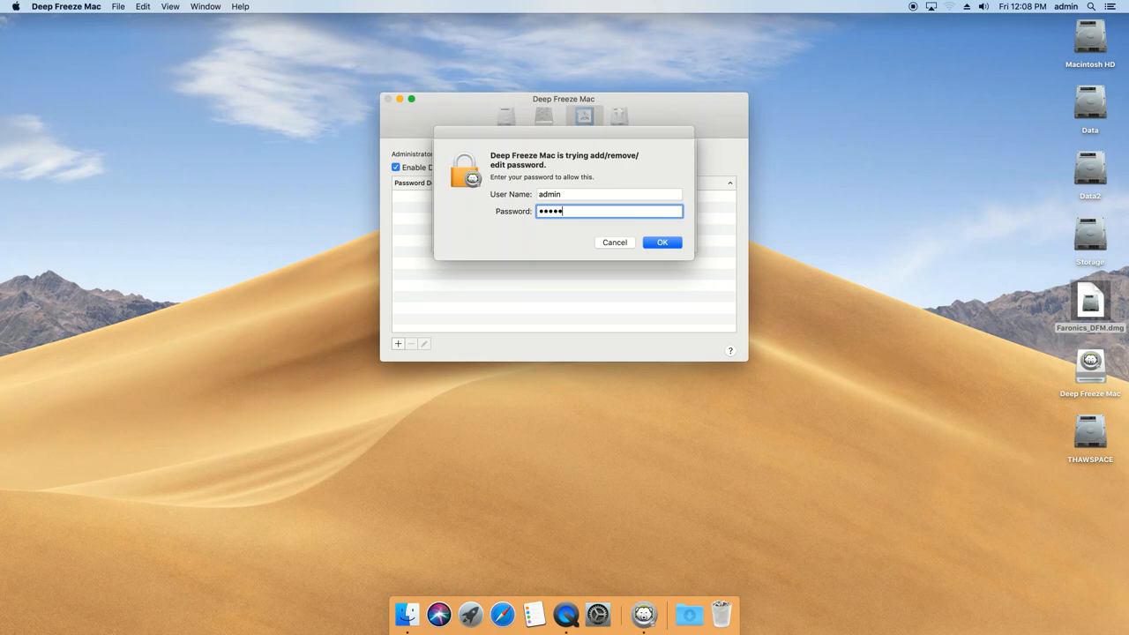
click(662, 244)
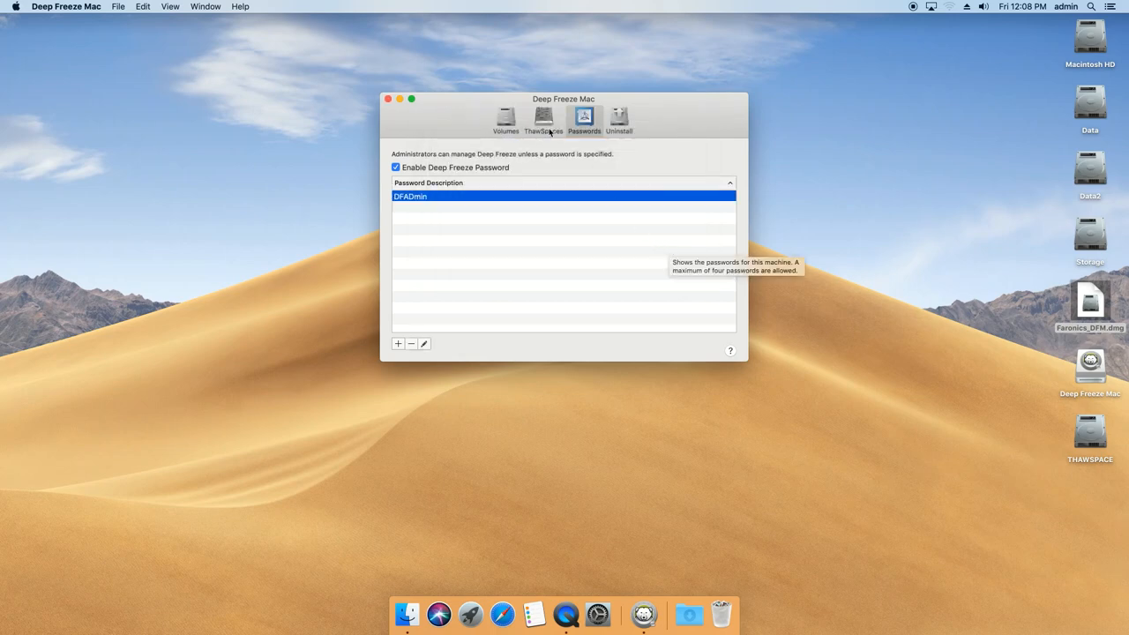
mouse_move(815, 187)
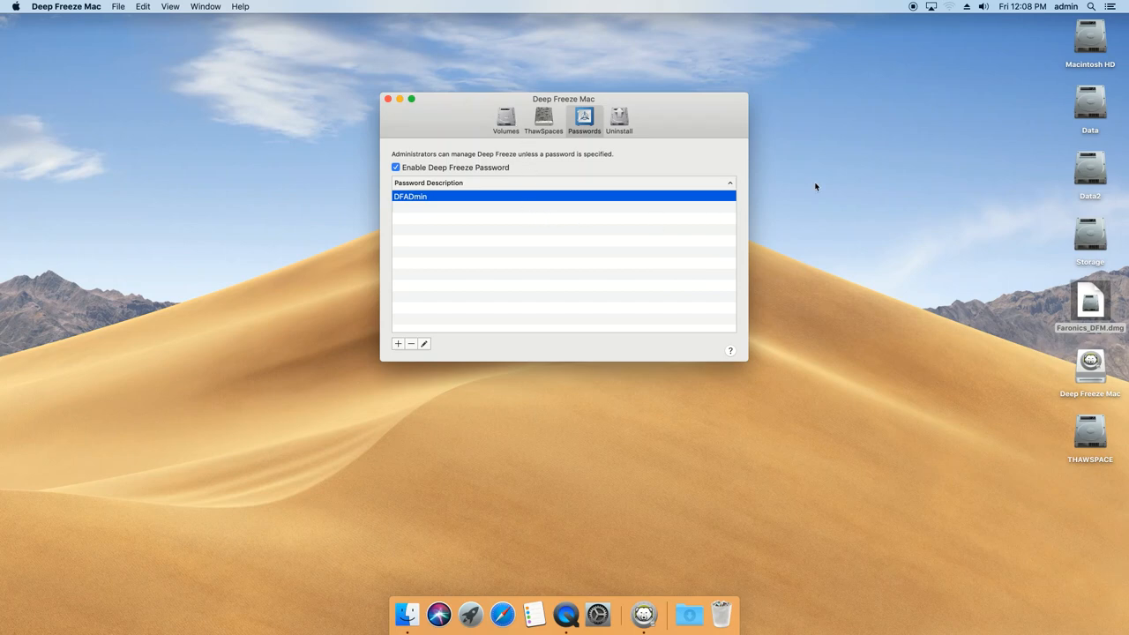
mouse_move(882, 10)
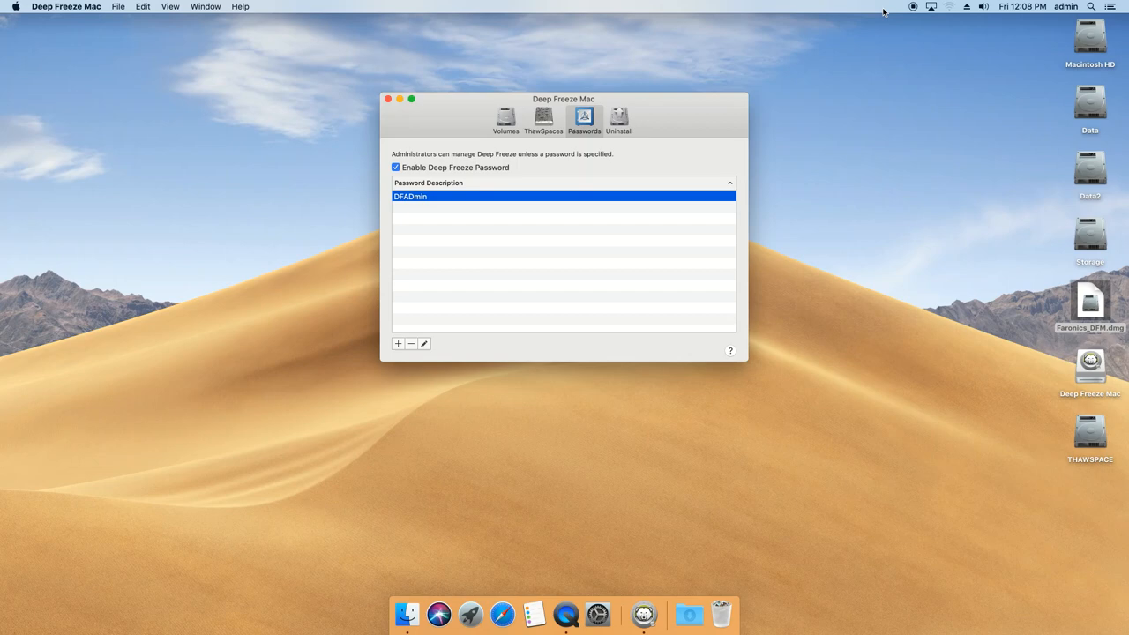
mouse_move(748, 89)
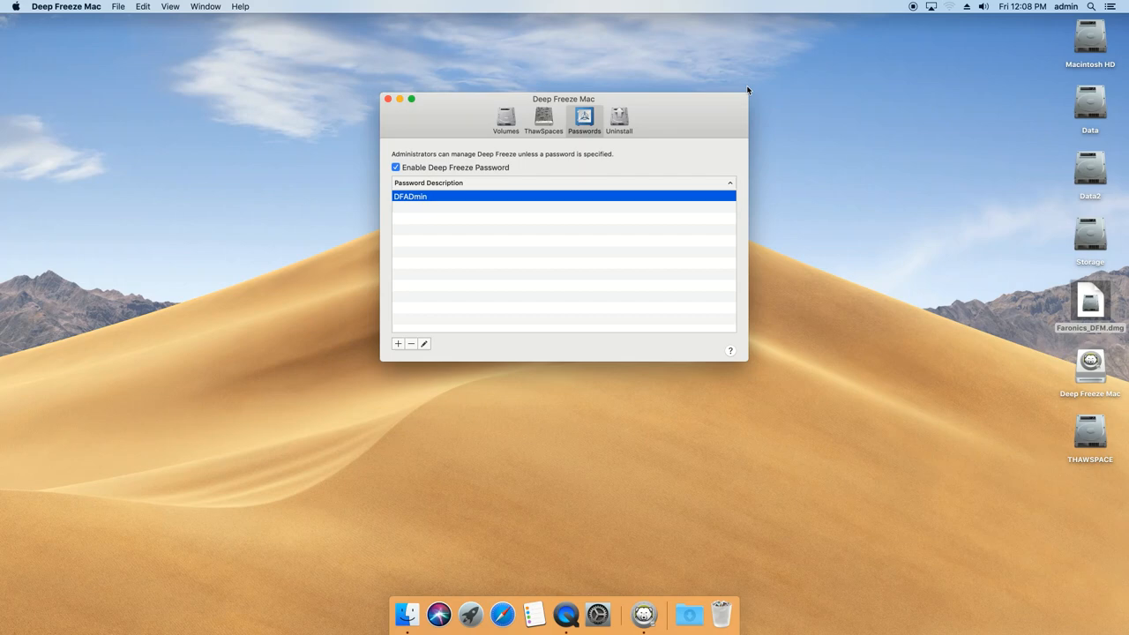
mouse_move(672, 127)
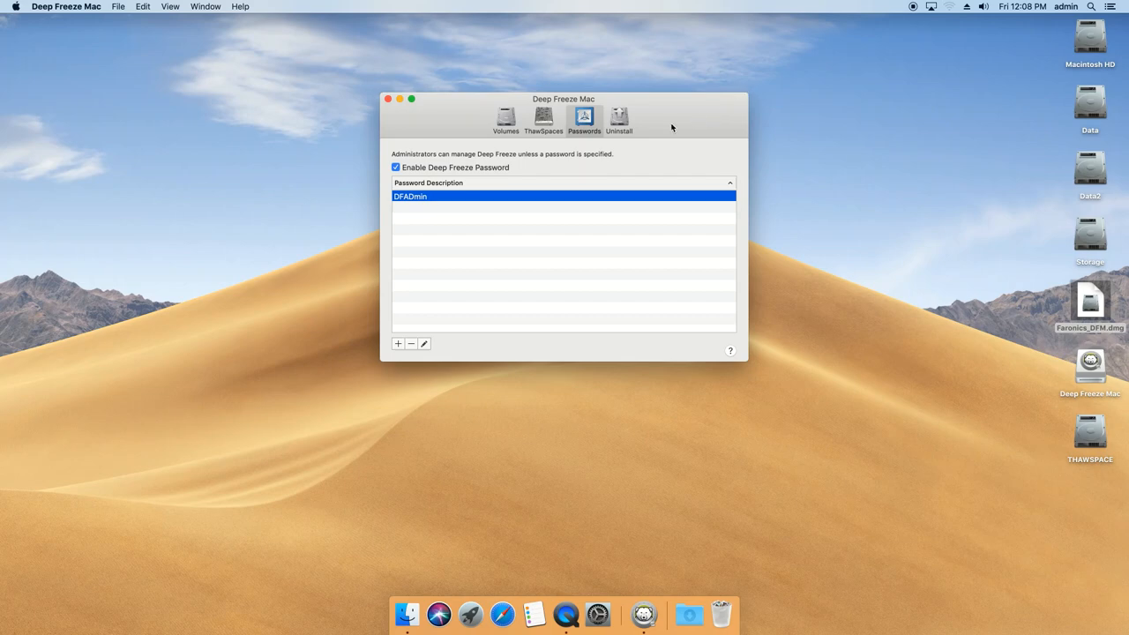